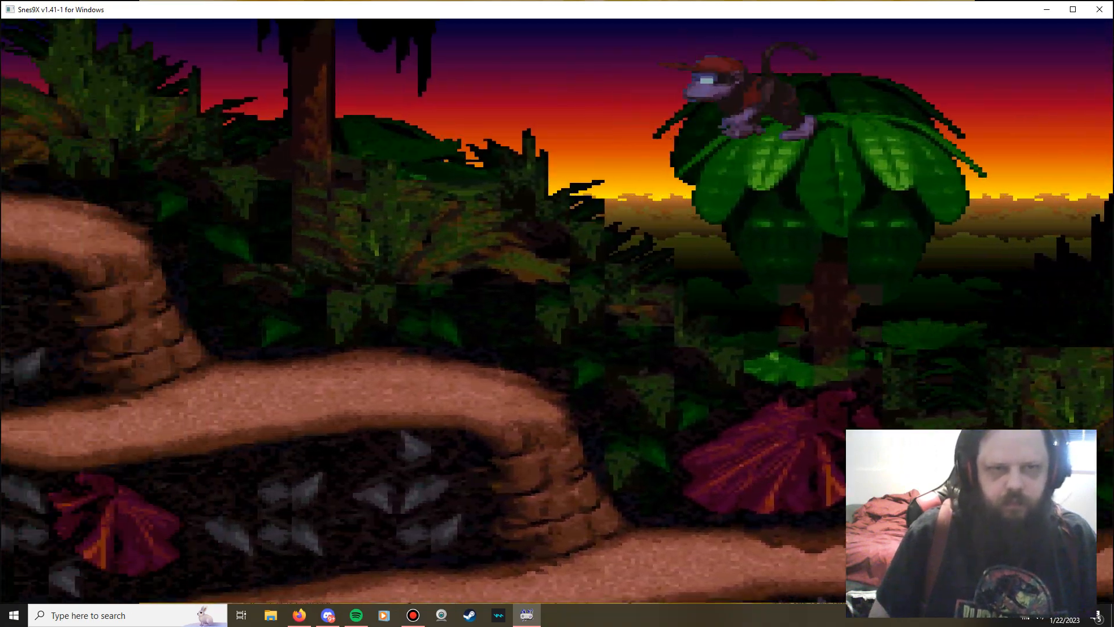
# Move Diddy Kong right across to the next palm treetop in the jungle level.
pyautogui.press('right')
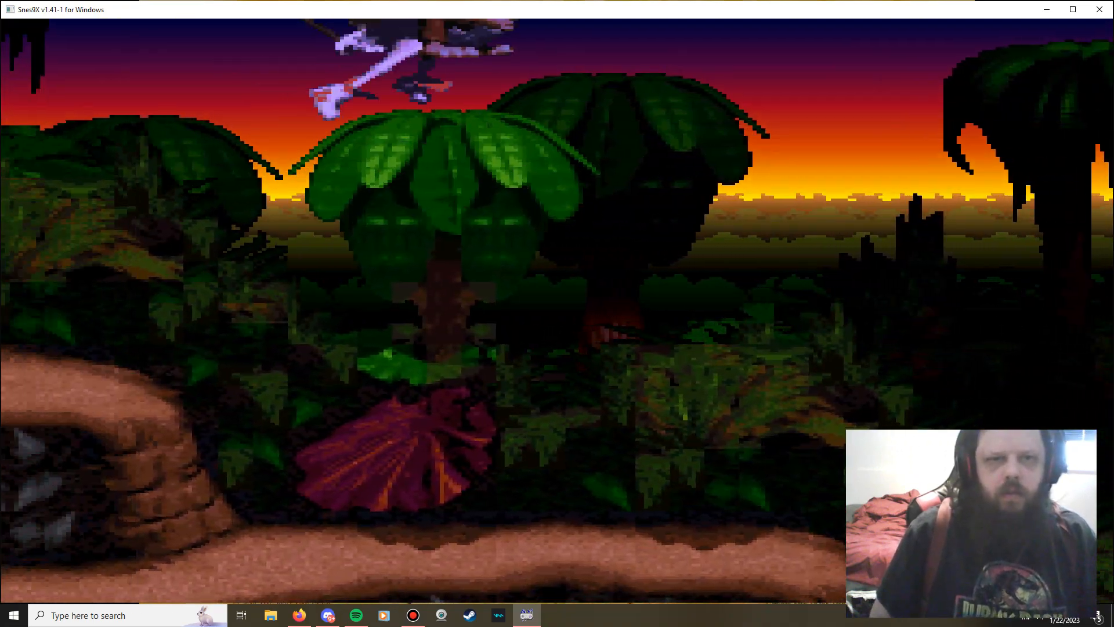